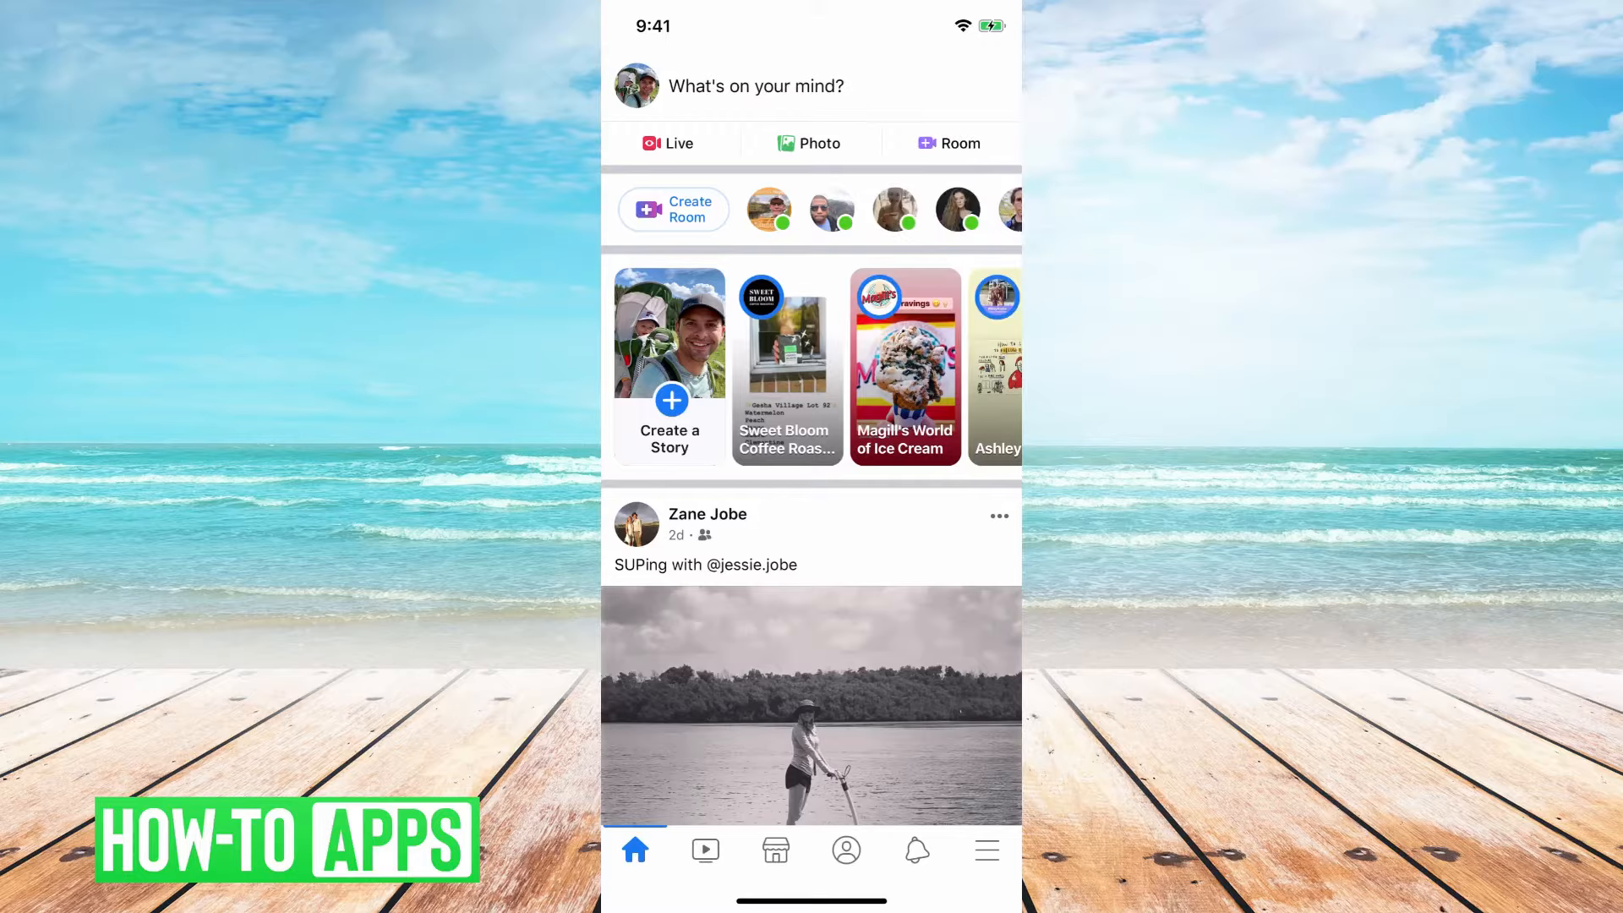
- Go from the feed through Menu and Settings to the Activity Log
click(986, 850)
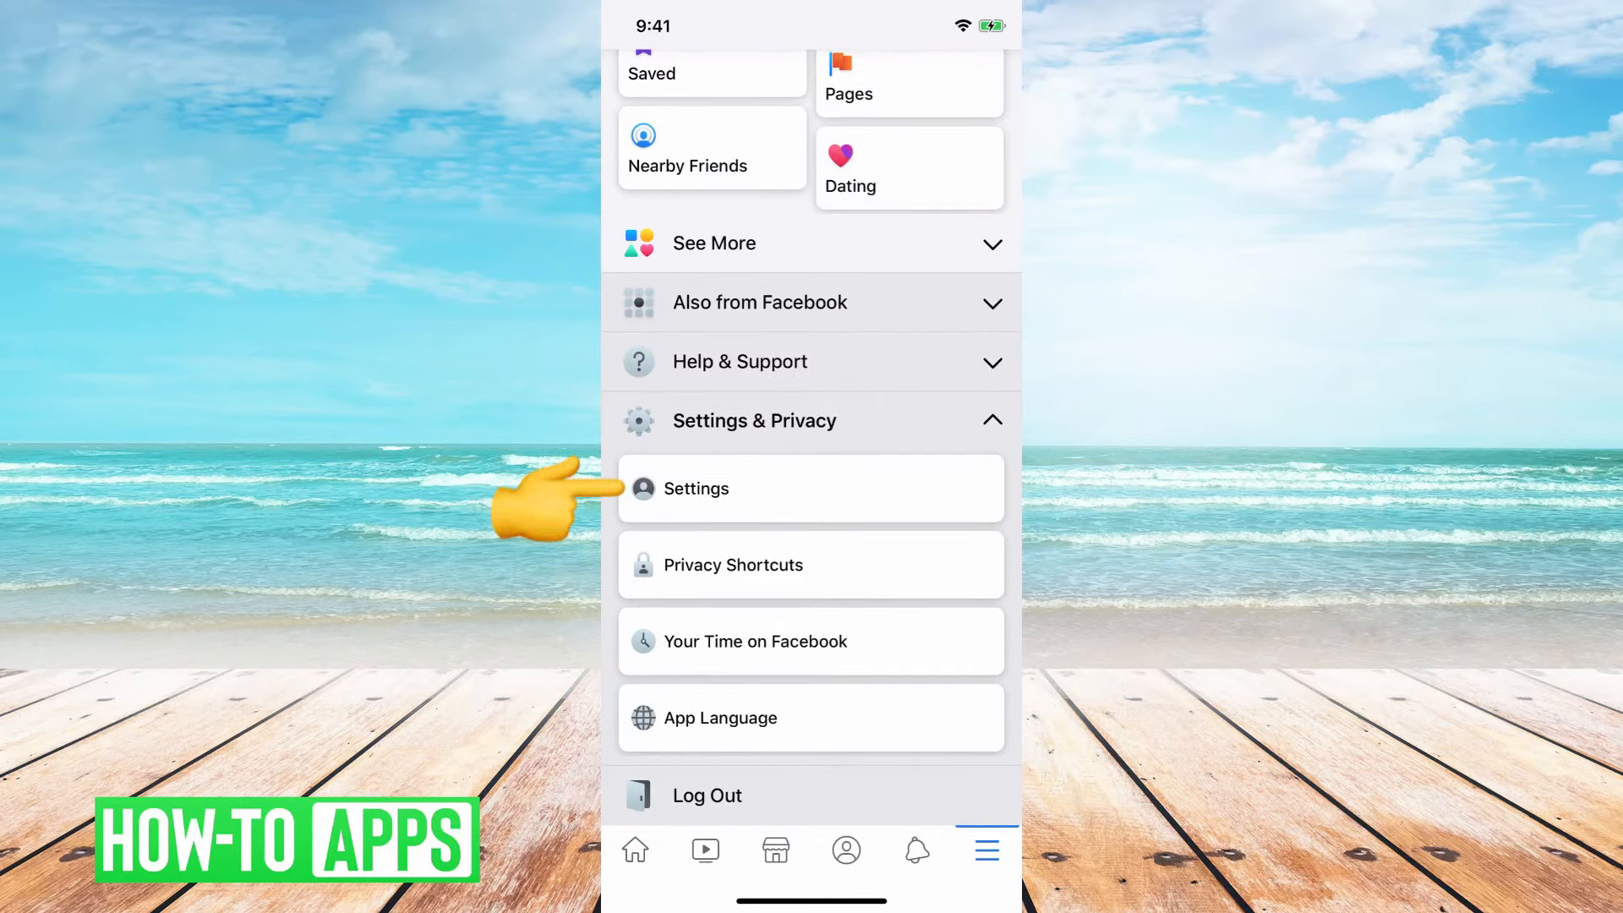
click(696, 488)
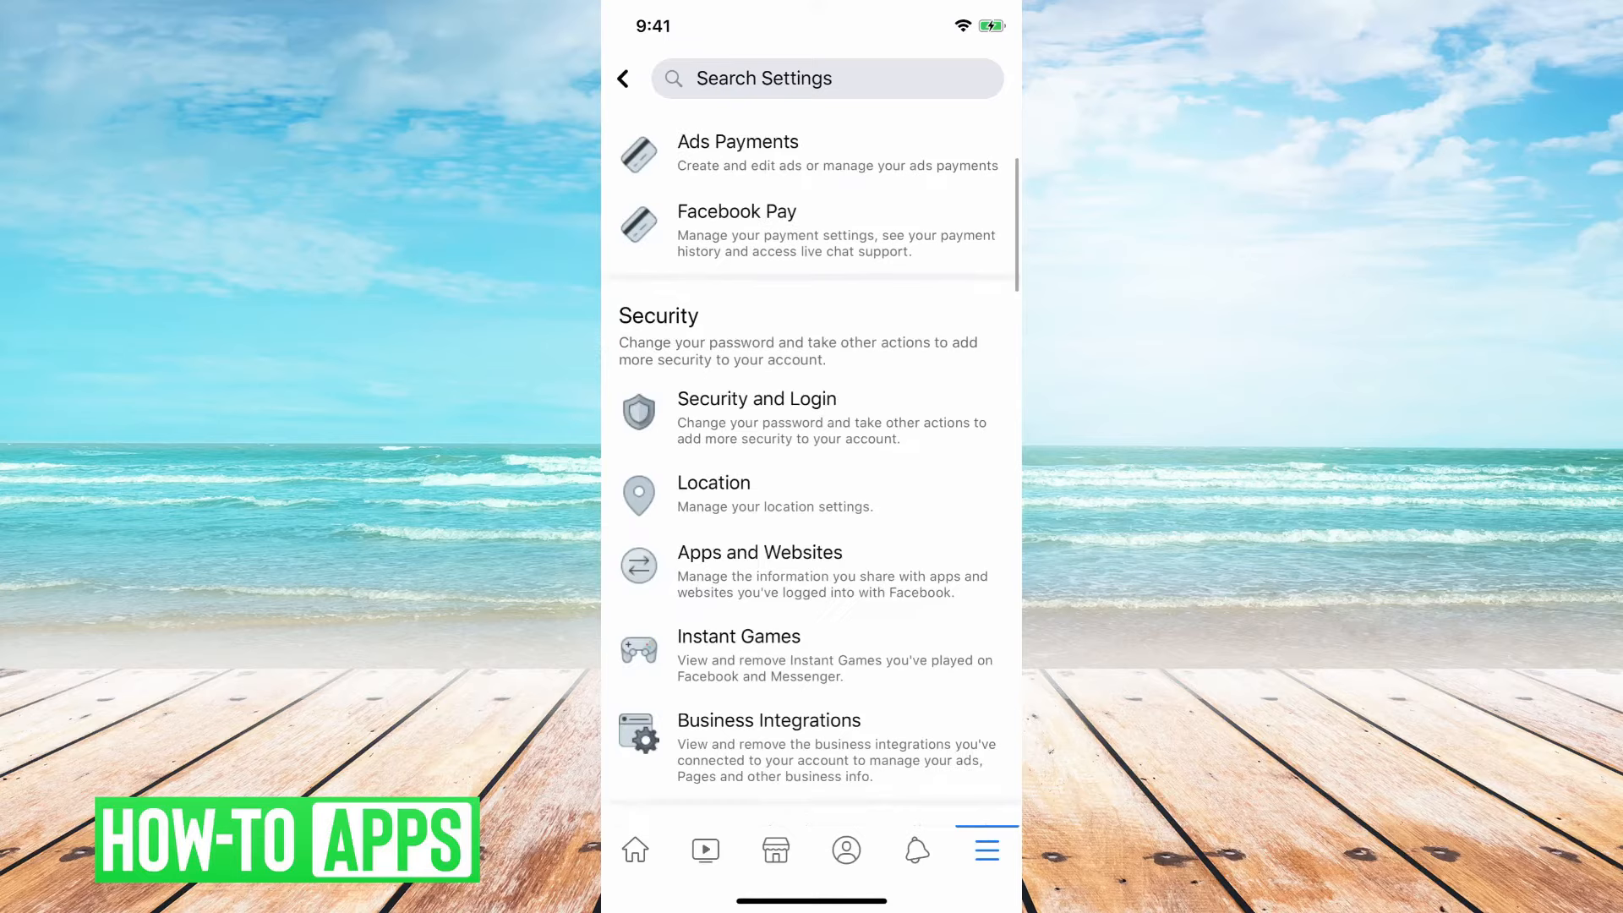
scroll(down, 3)
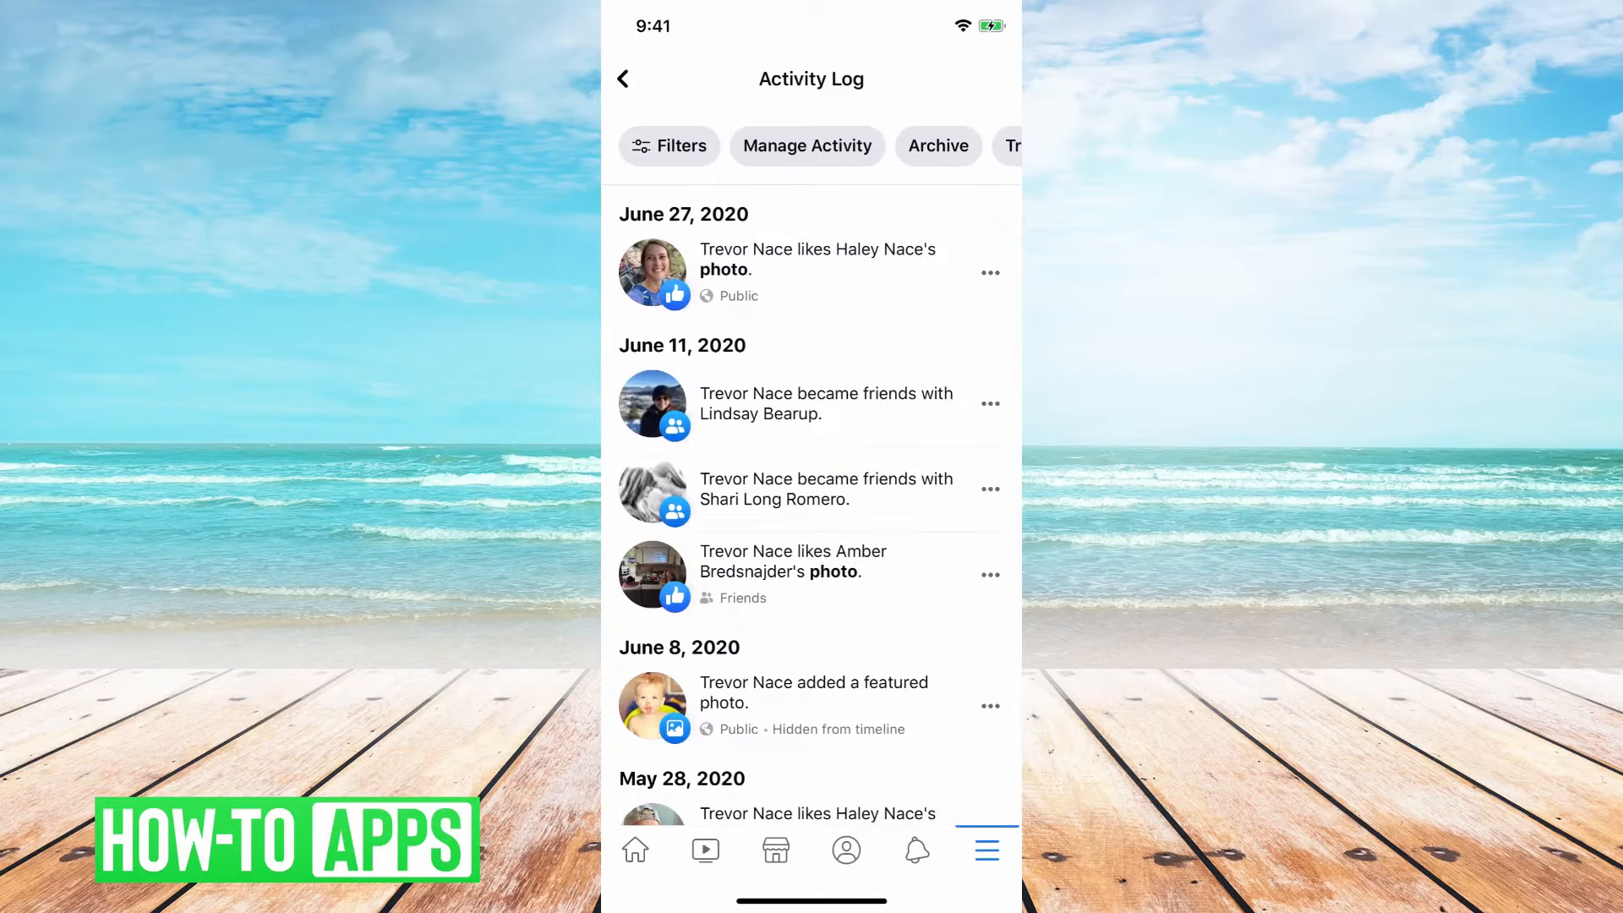
- Skim the Activity Log, return to the top, and show its category and date filters
scroll(down, 3)
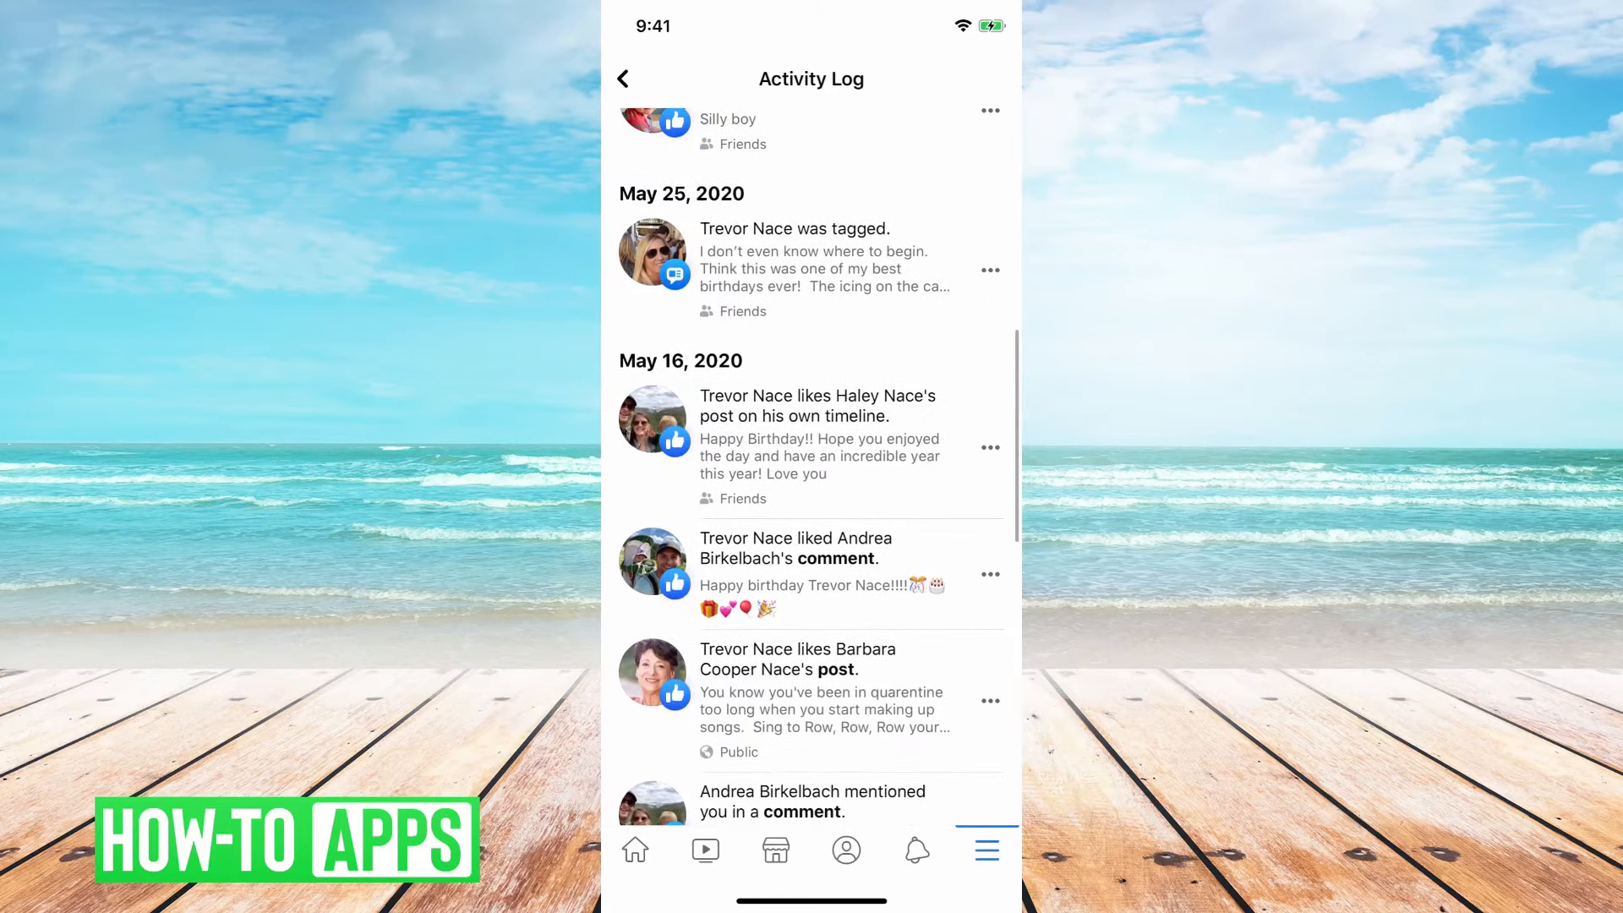
scroll(up, 3)
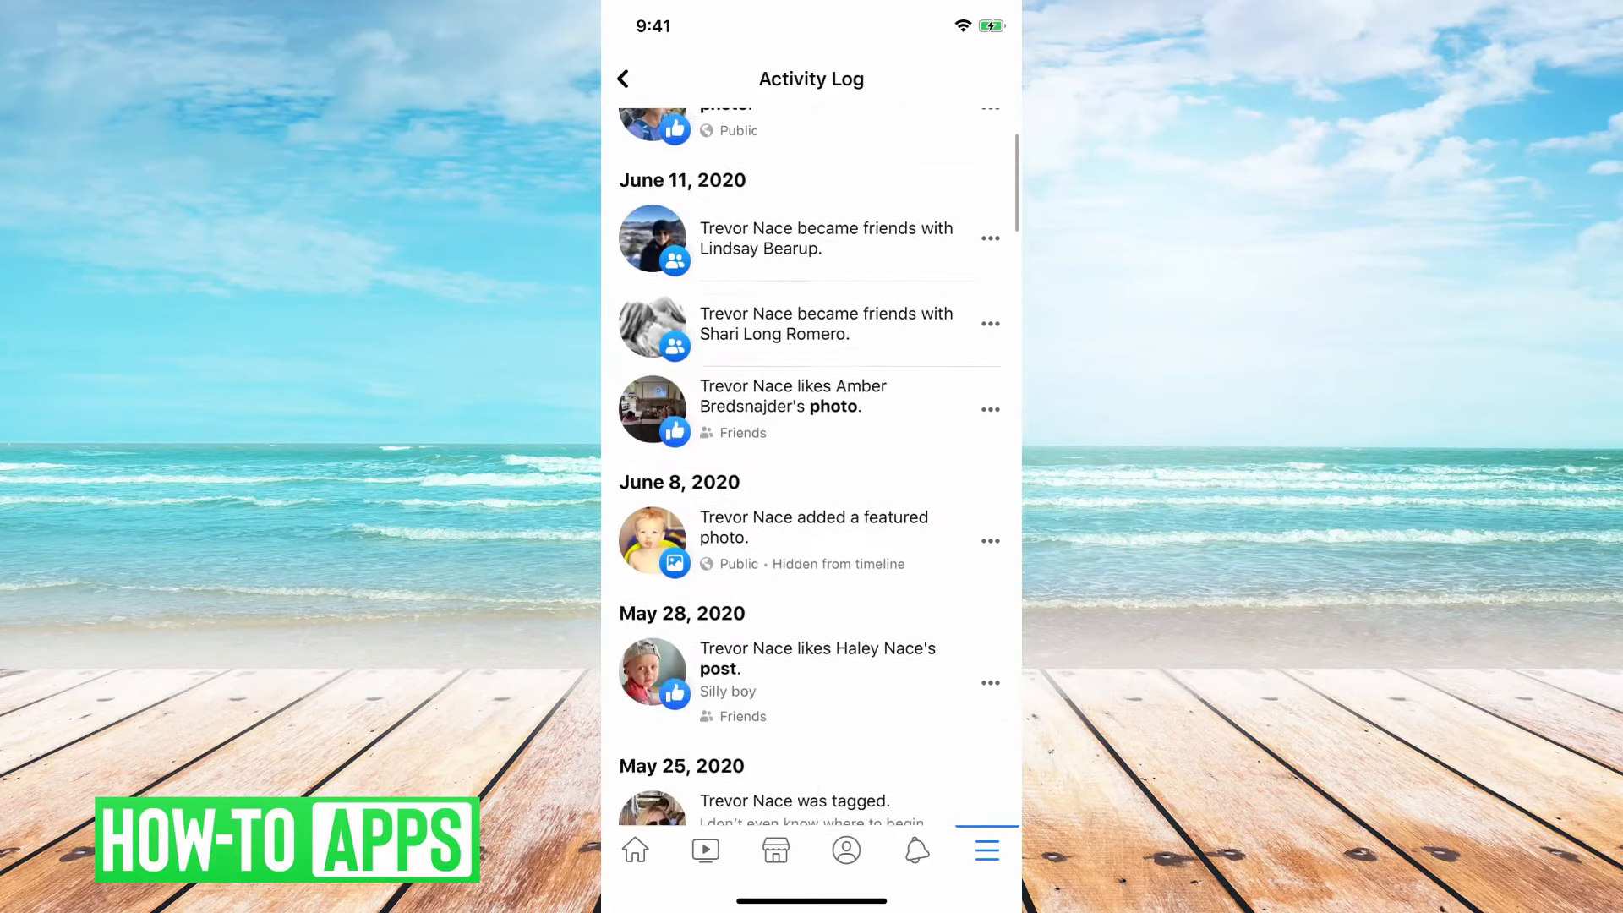
scroll(up, 3)
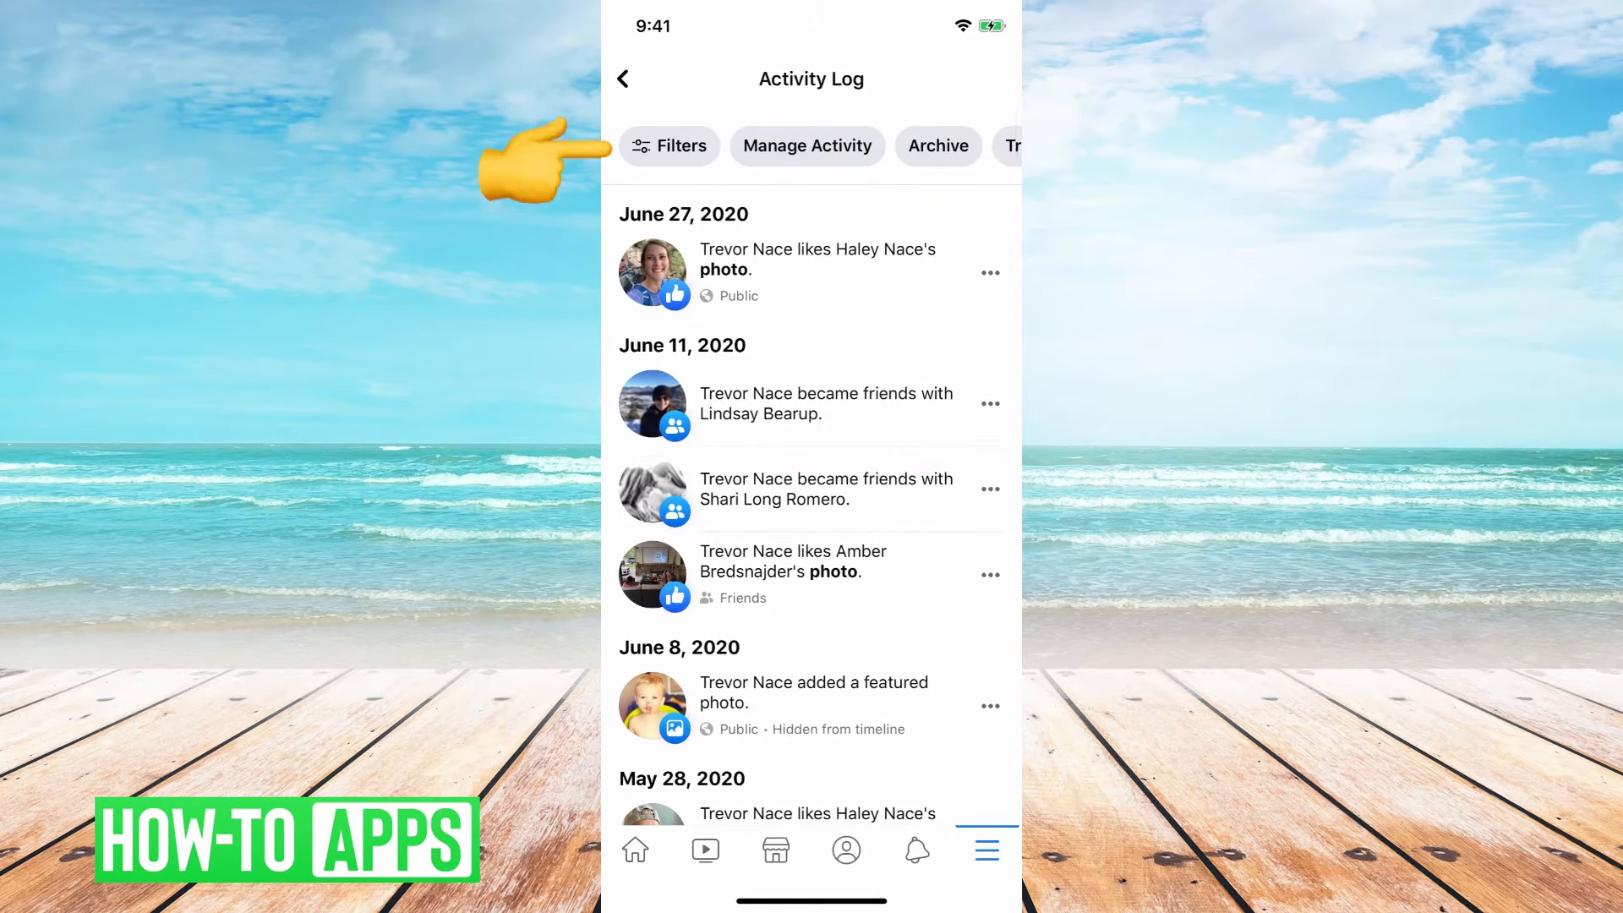
click(668, 145)
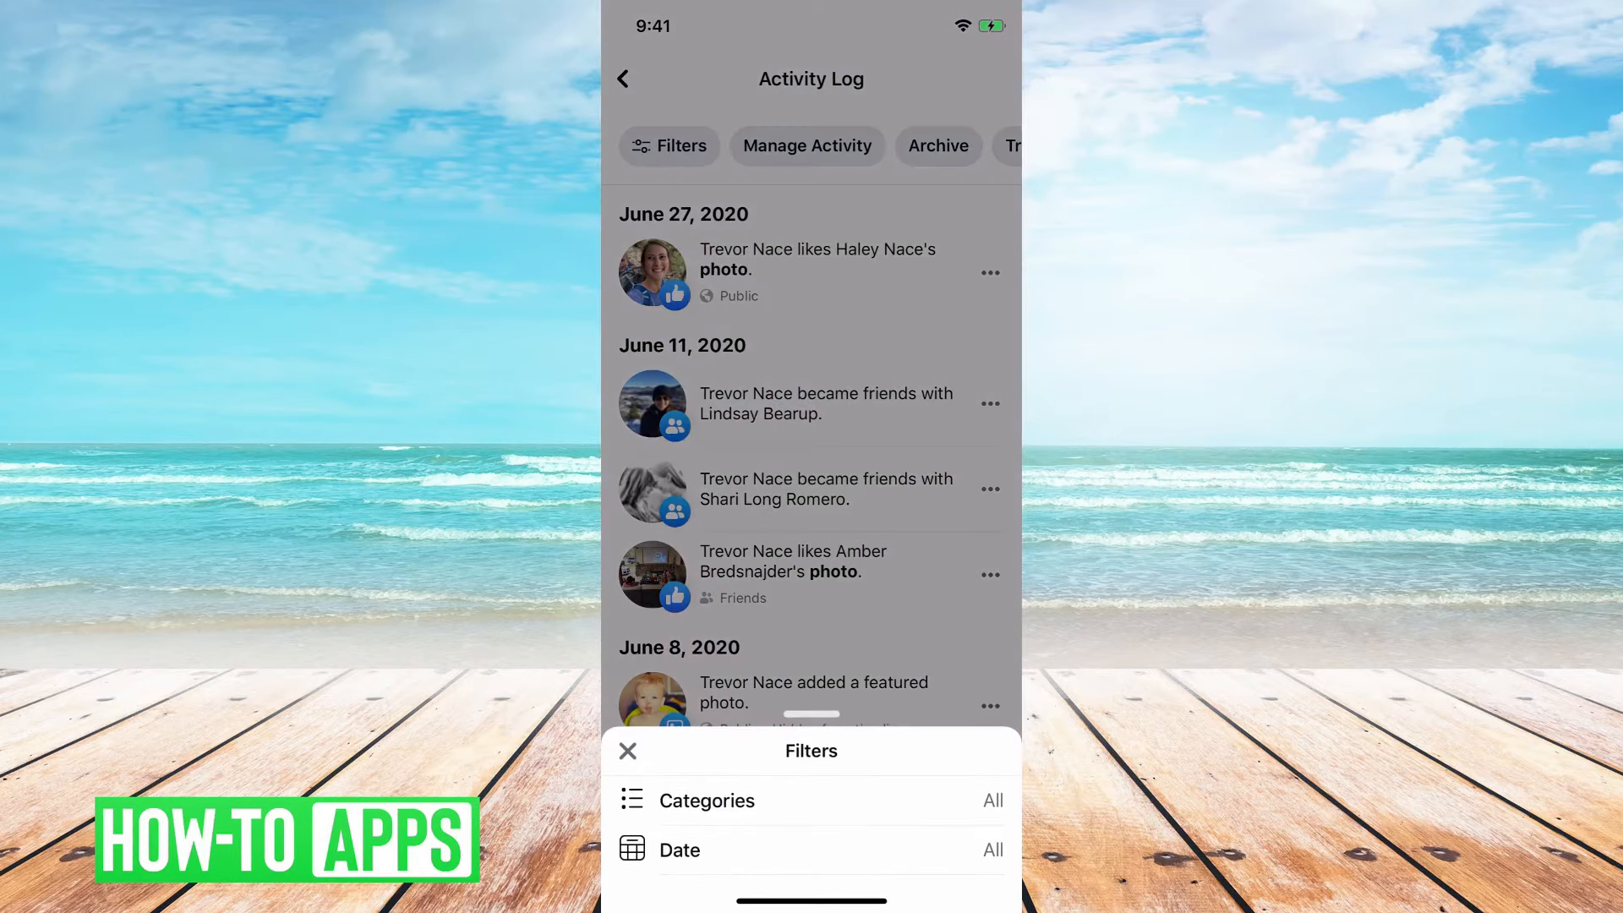
- Set the Activity Log category filter to Removed Friends under Your Connections
click(707, 801)
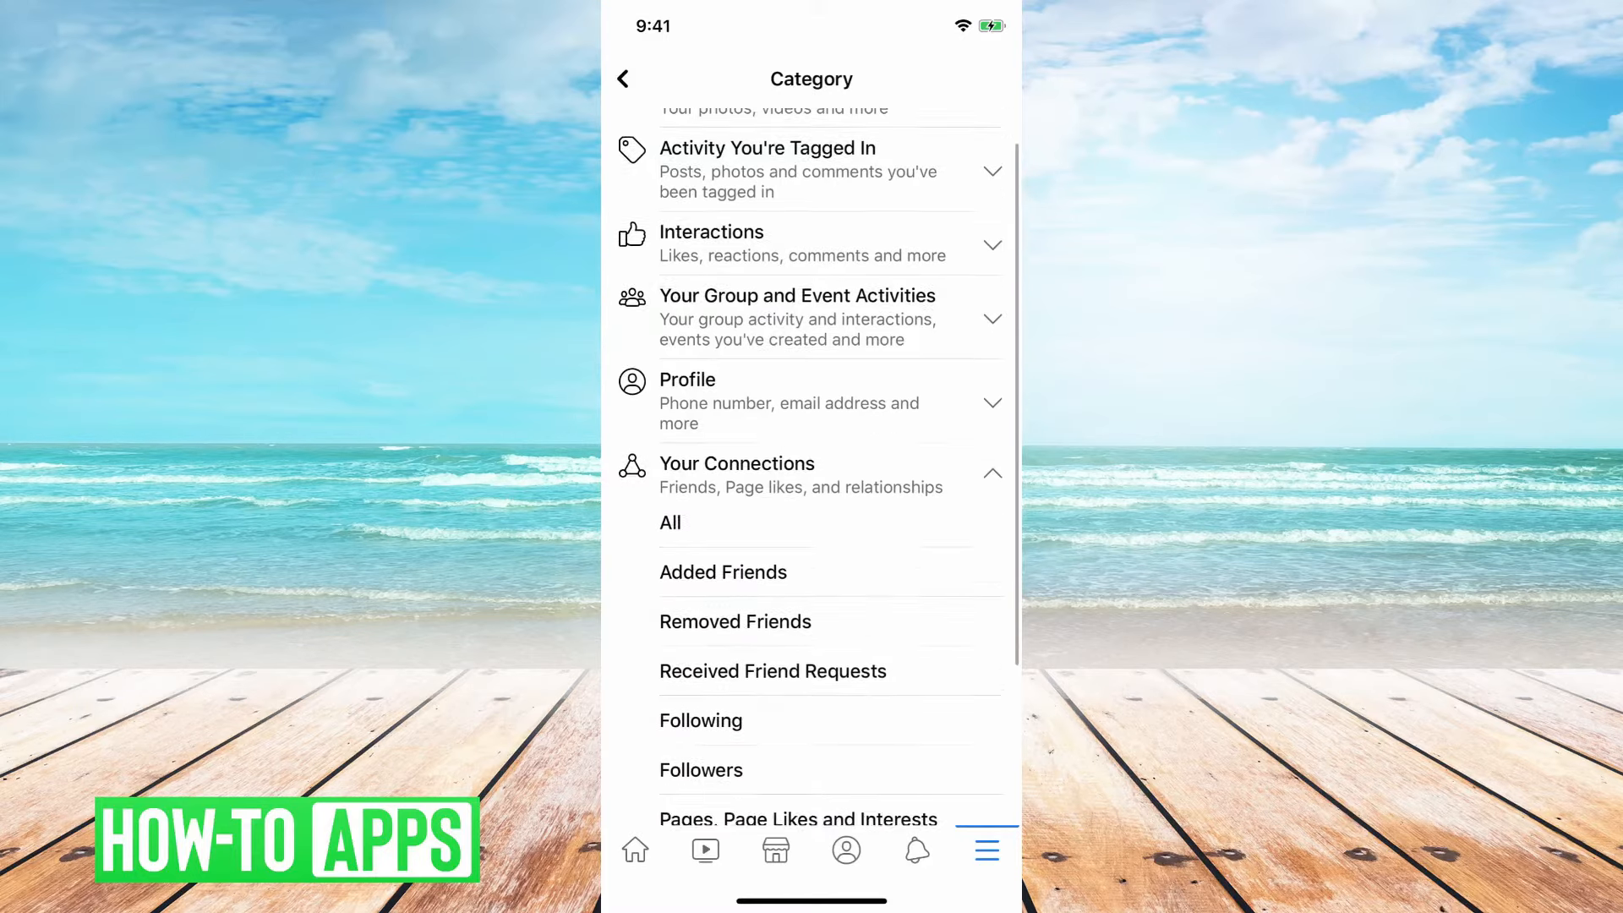
scroll(down, 3)
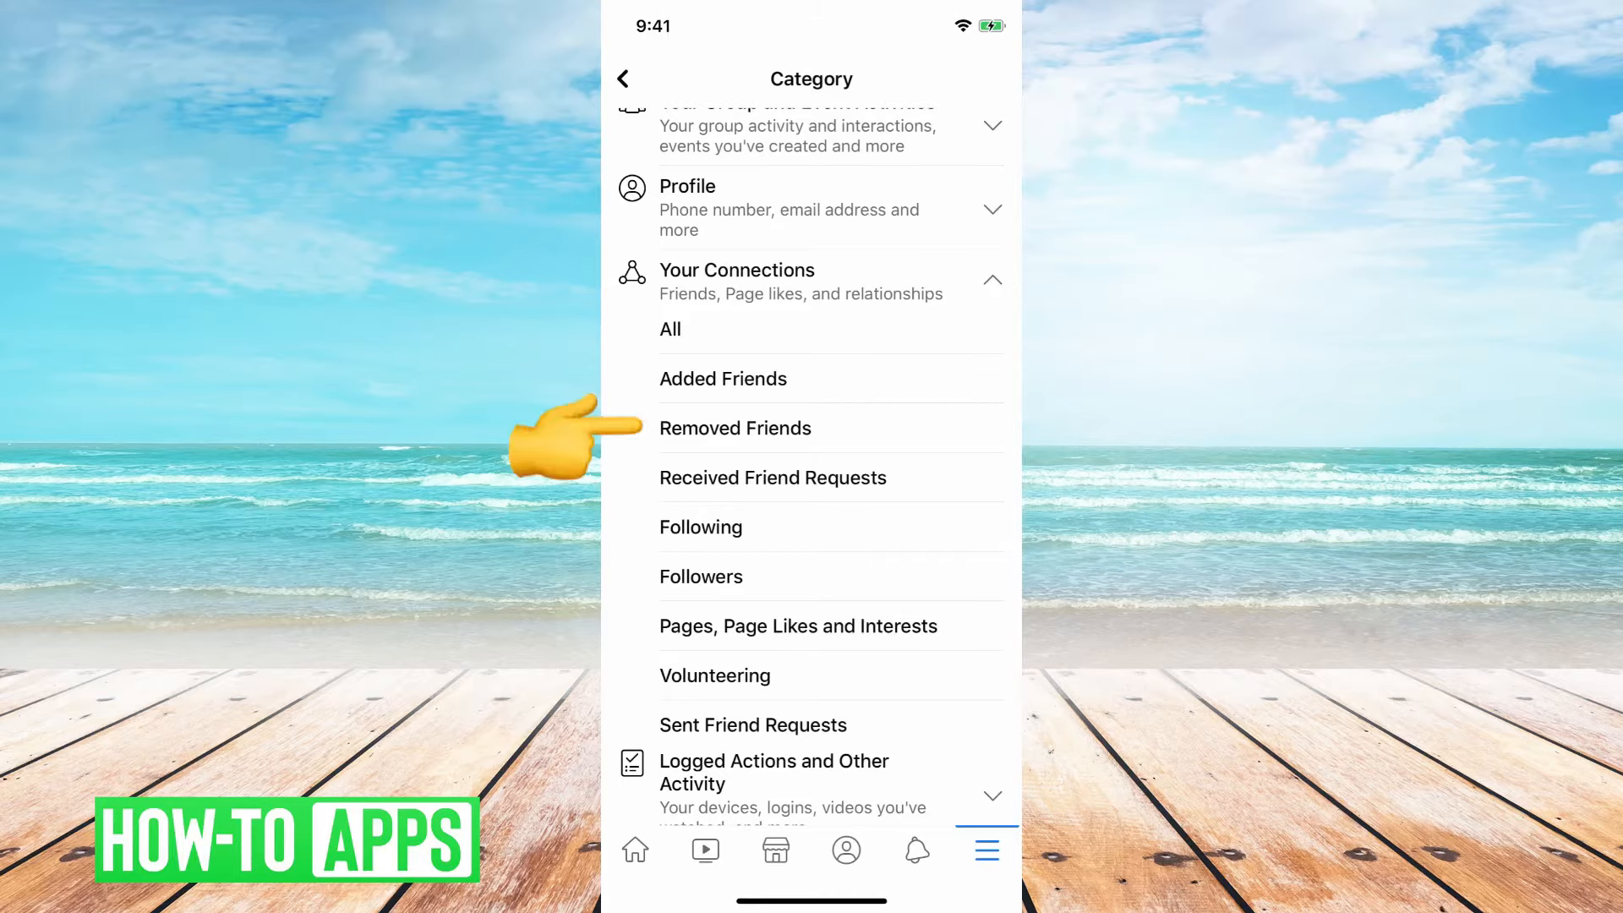
click(734, 428)
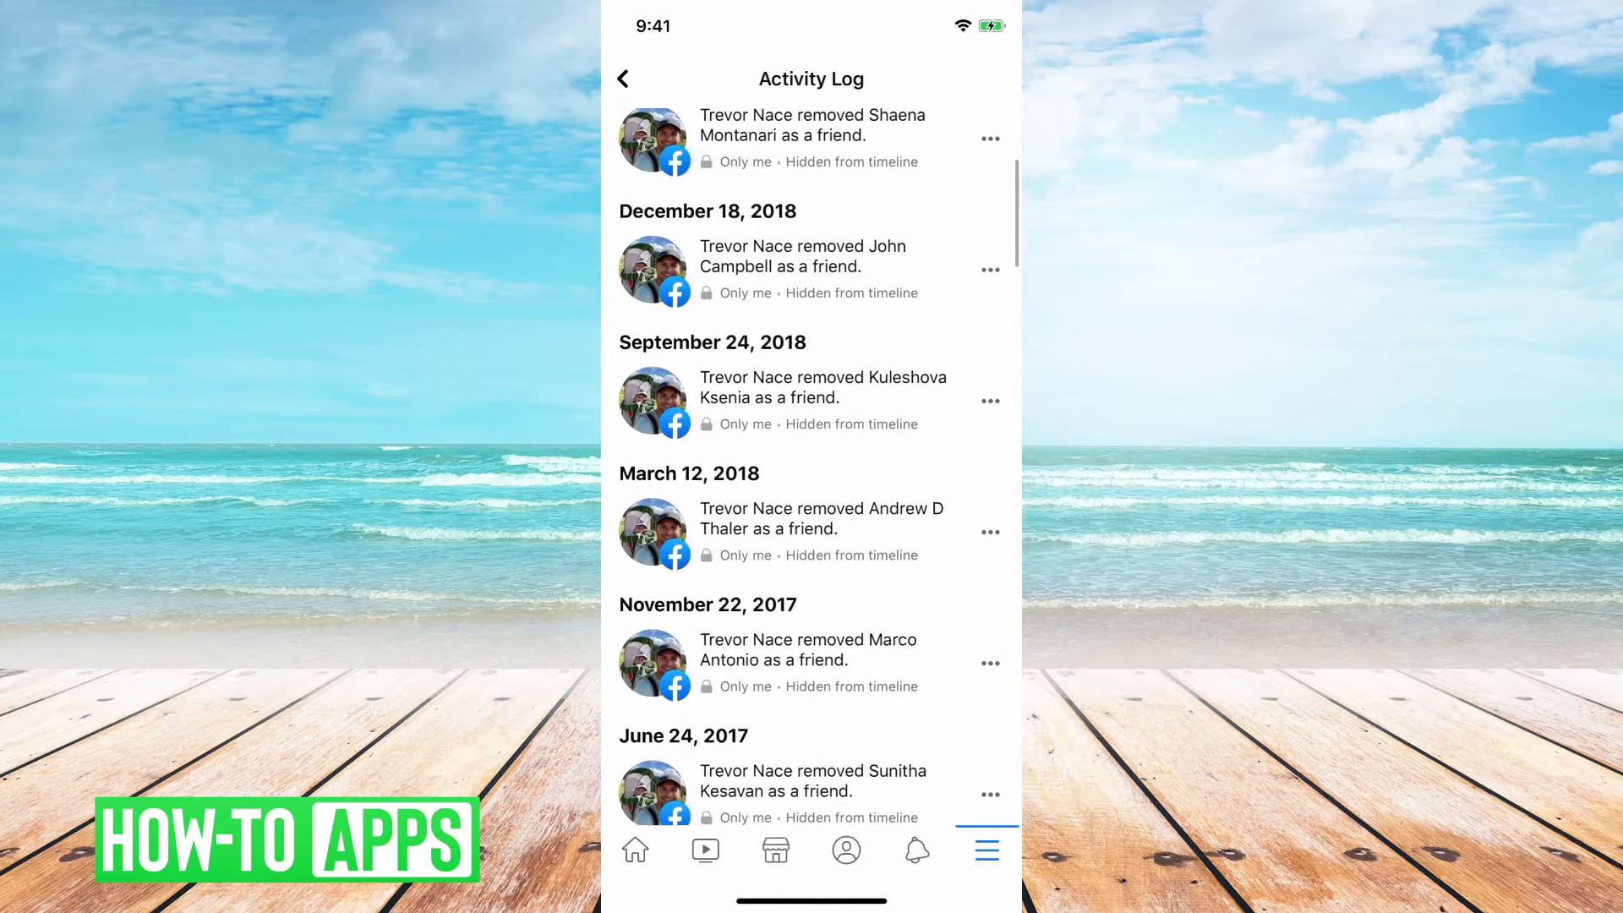
scroll(down, 3)
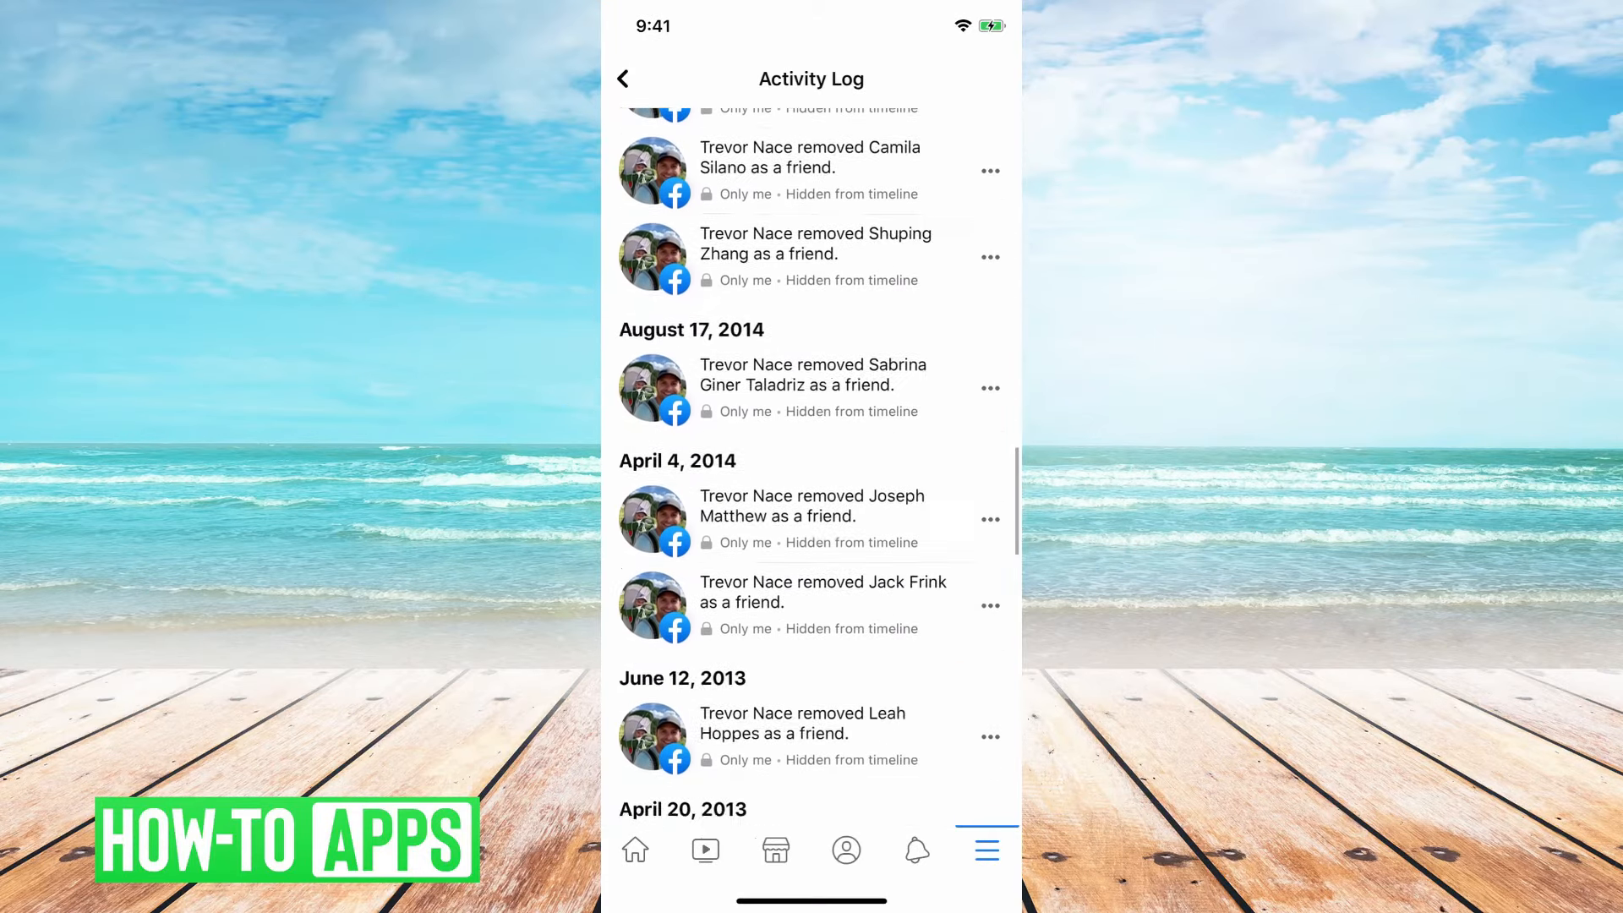
scroll(down, 3)
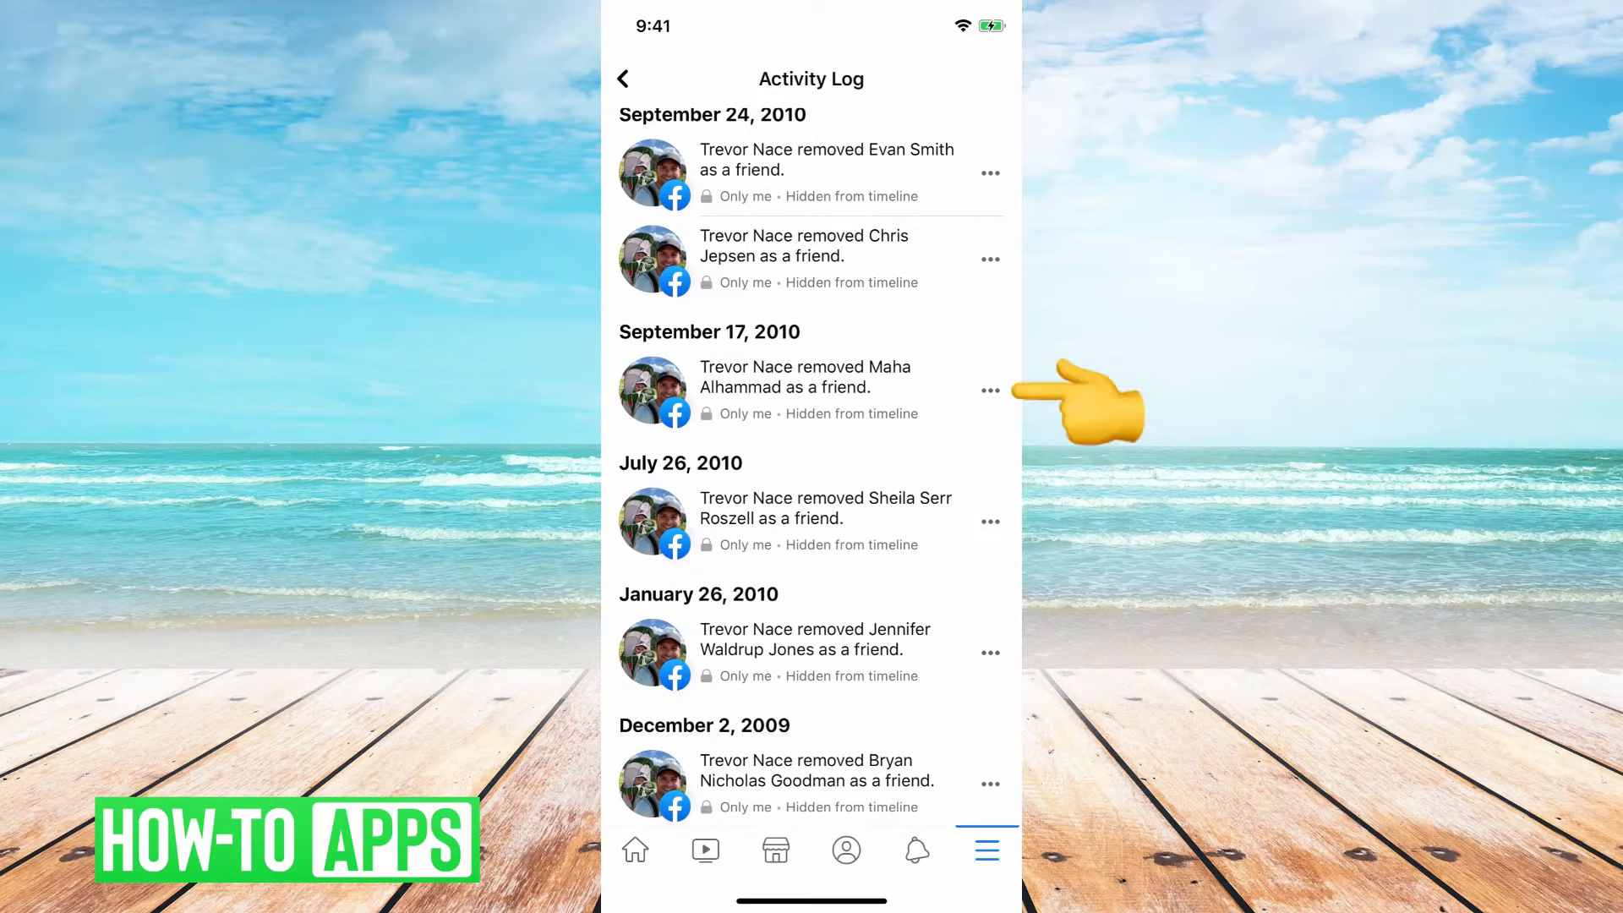
click(805, 377)
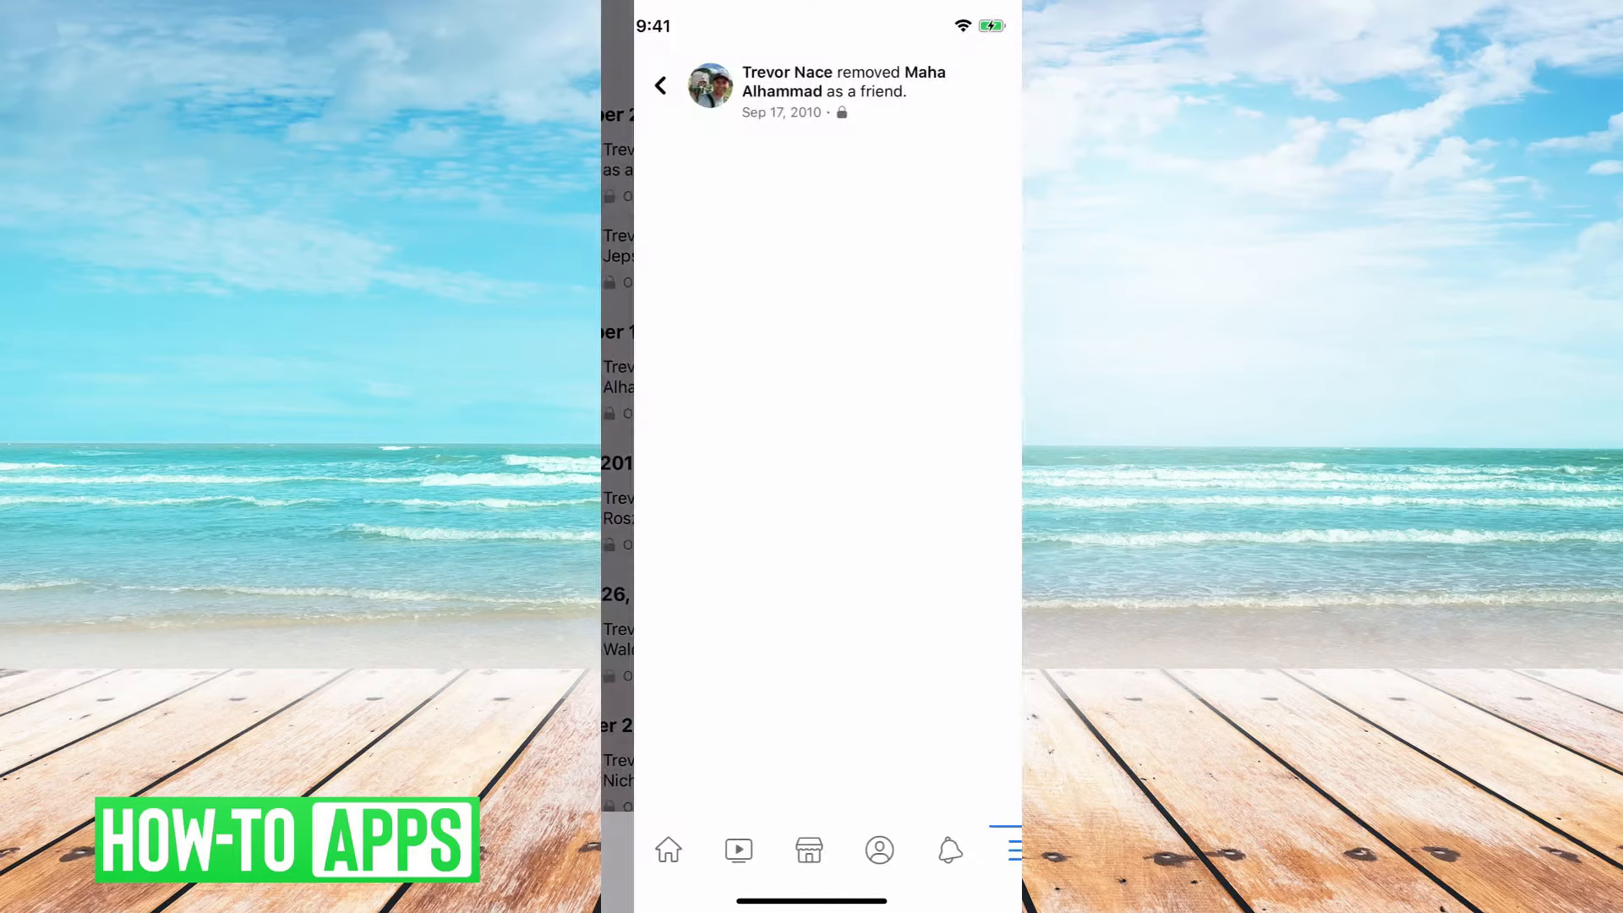
click(660, 85)
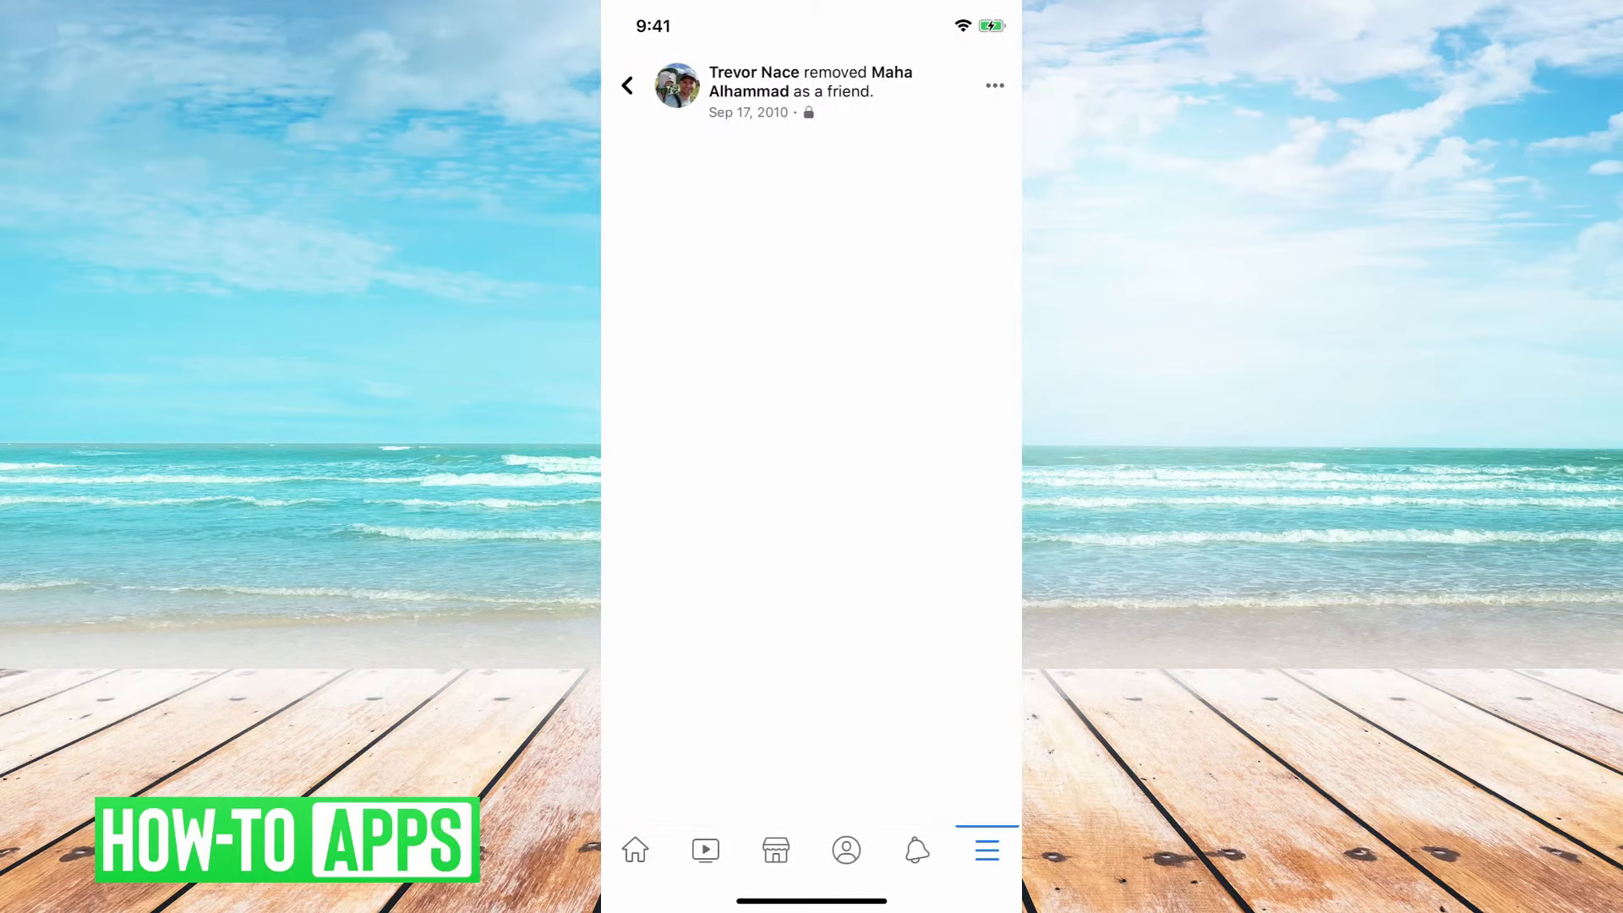
click(993, 86)
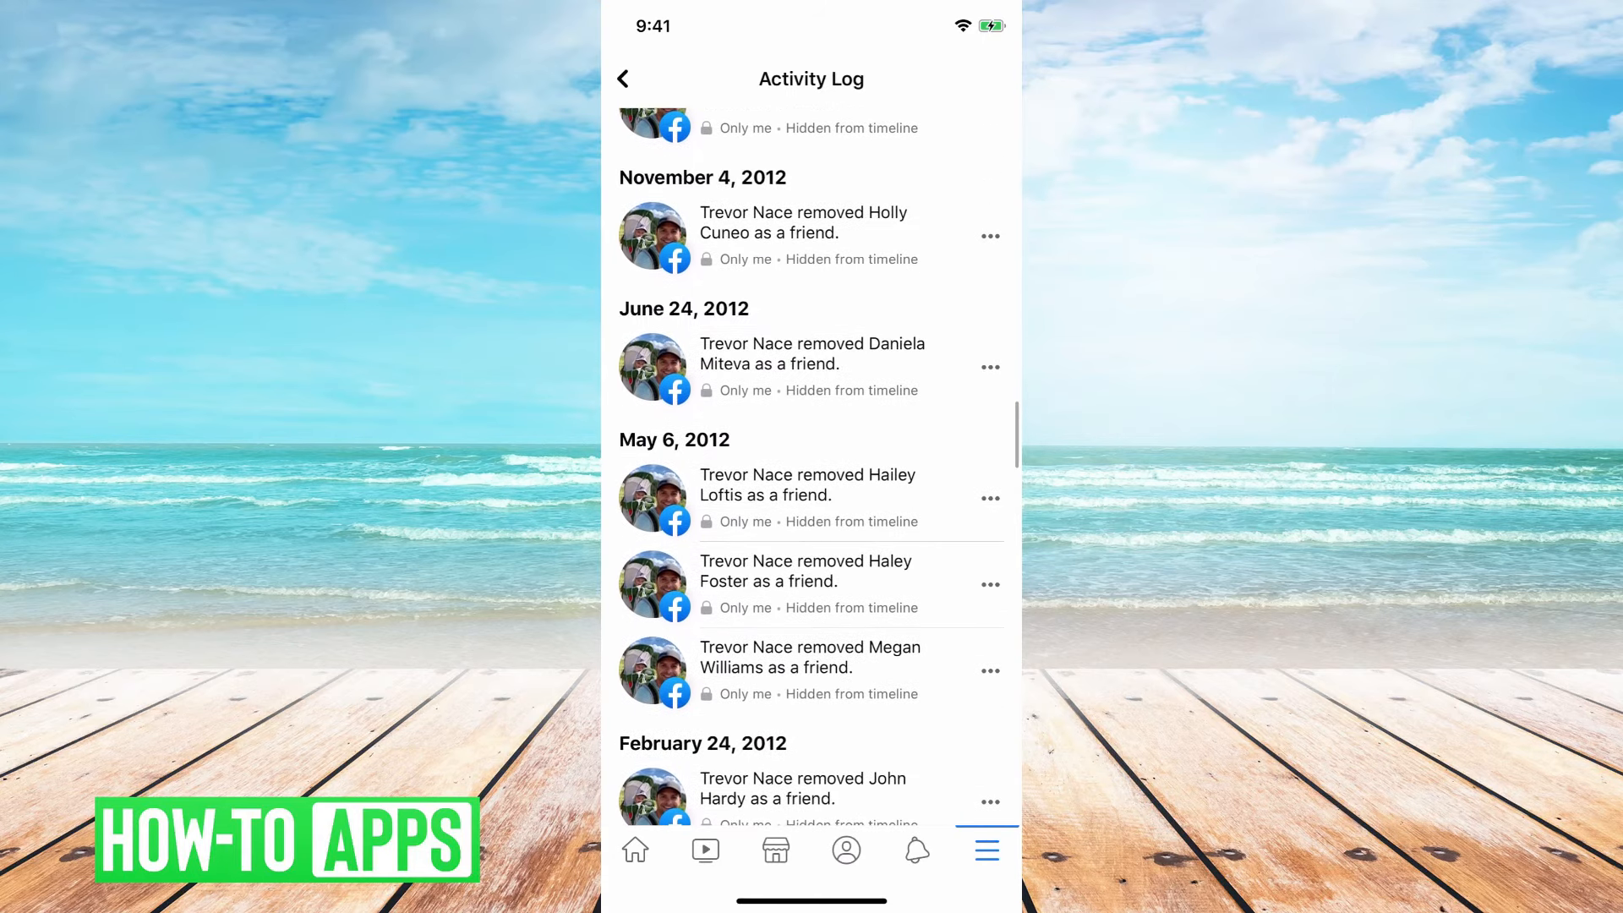
scroll(up, 3)
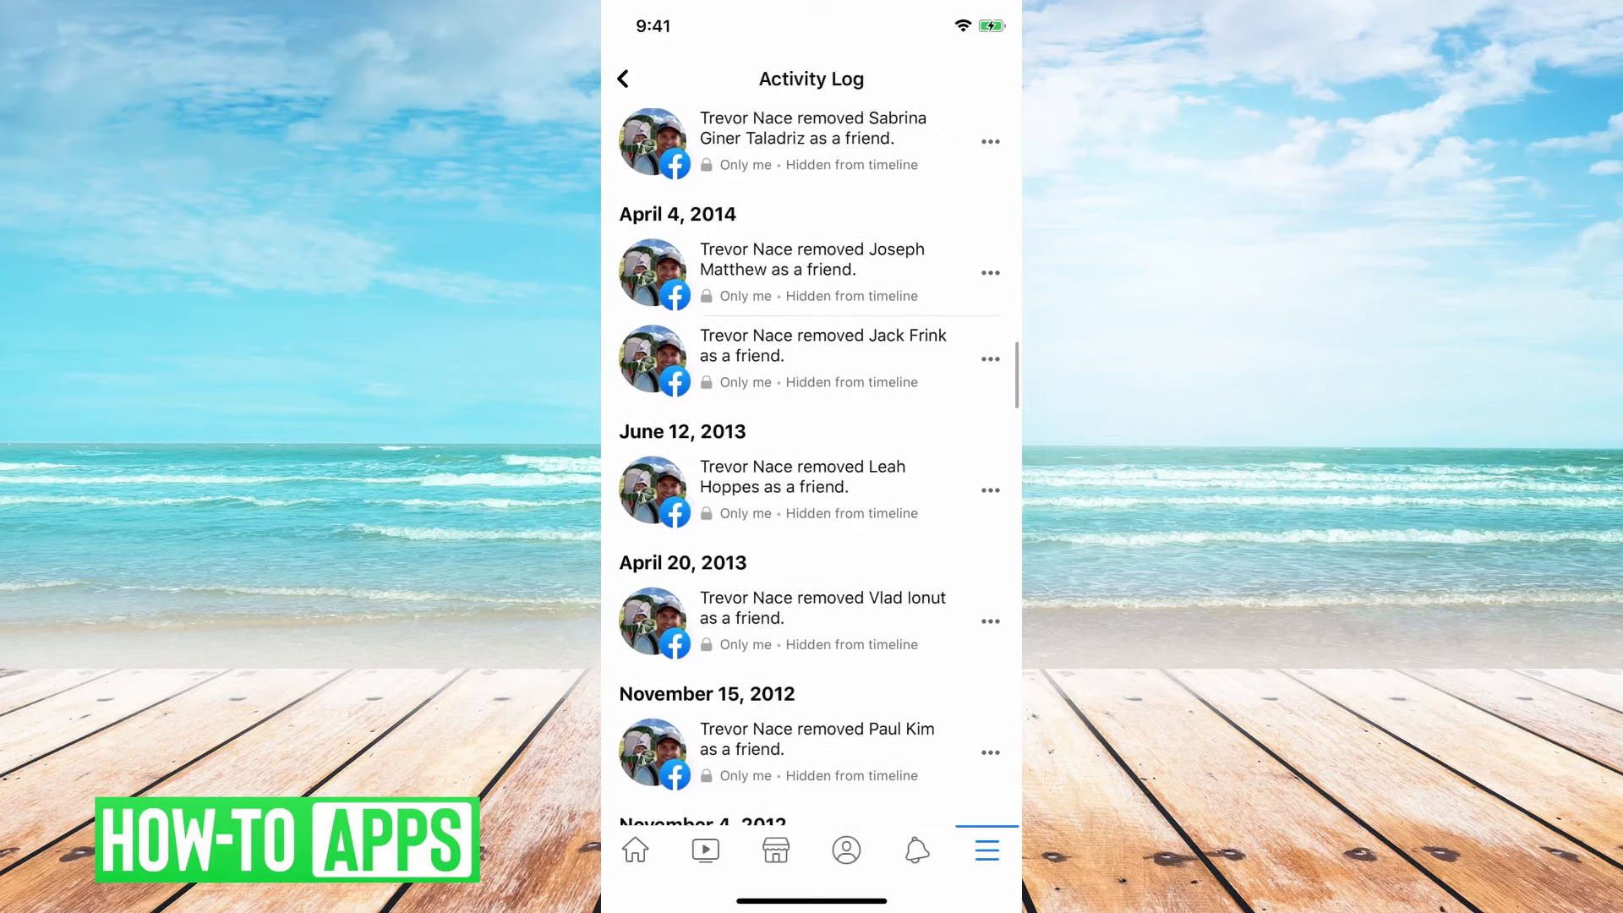
scroll(up, 3)
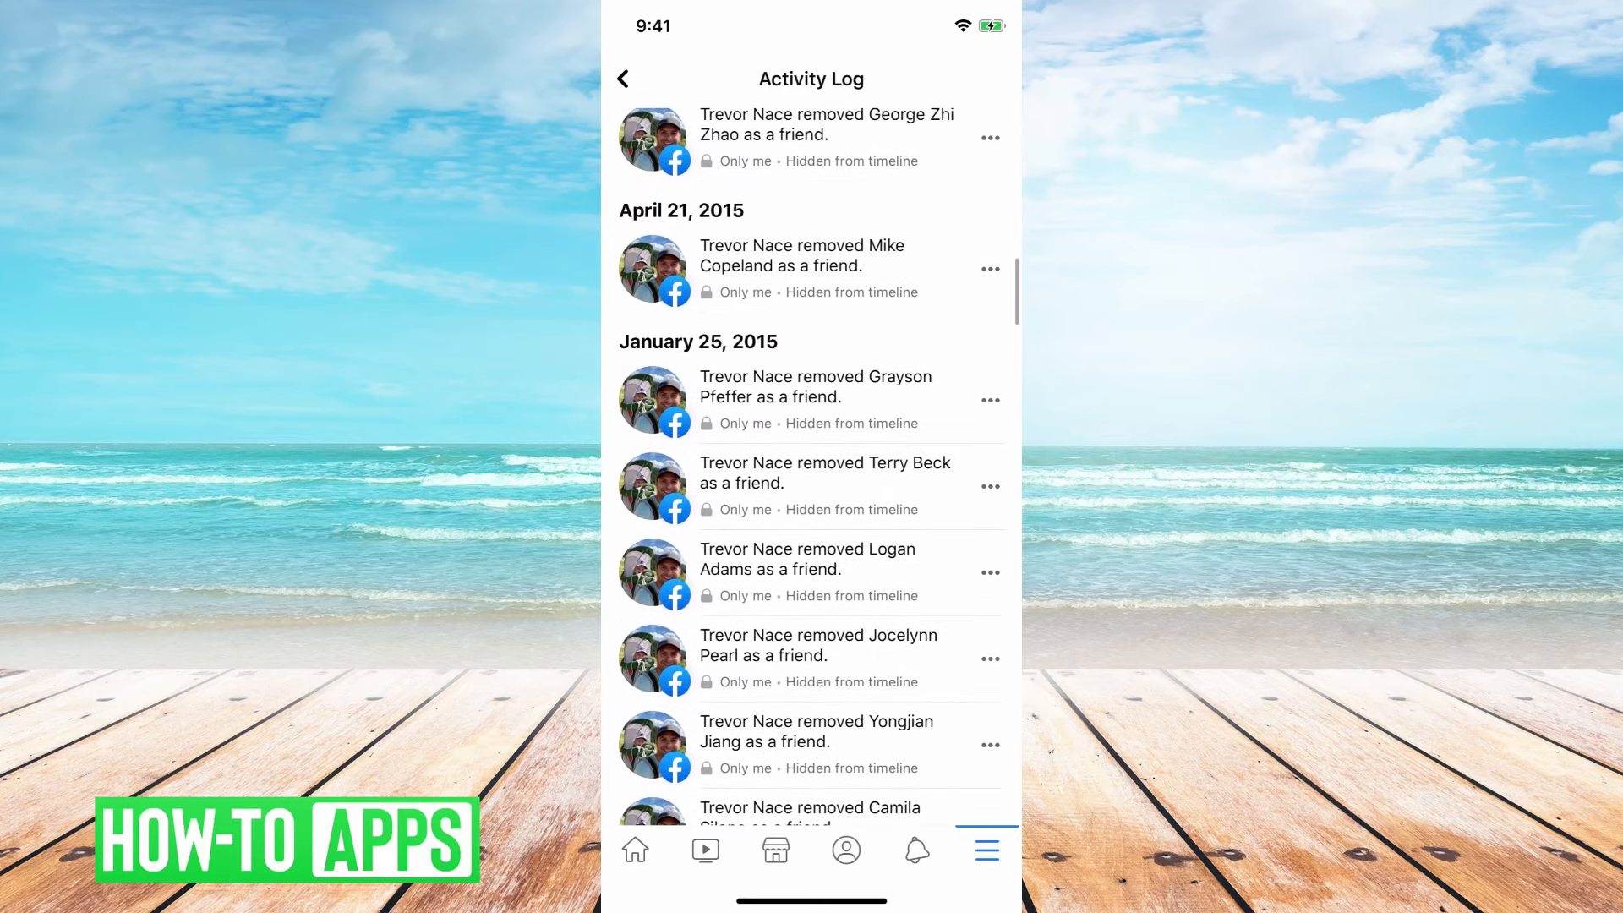
scroll(up, 3)
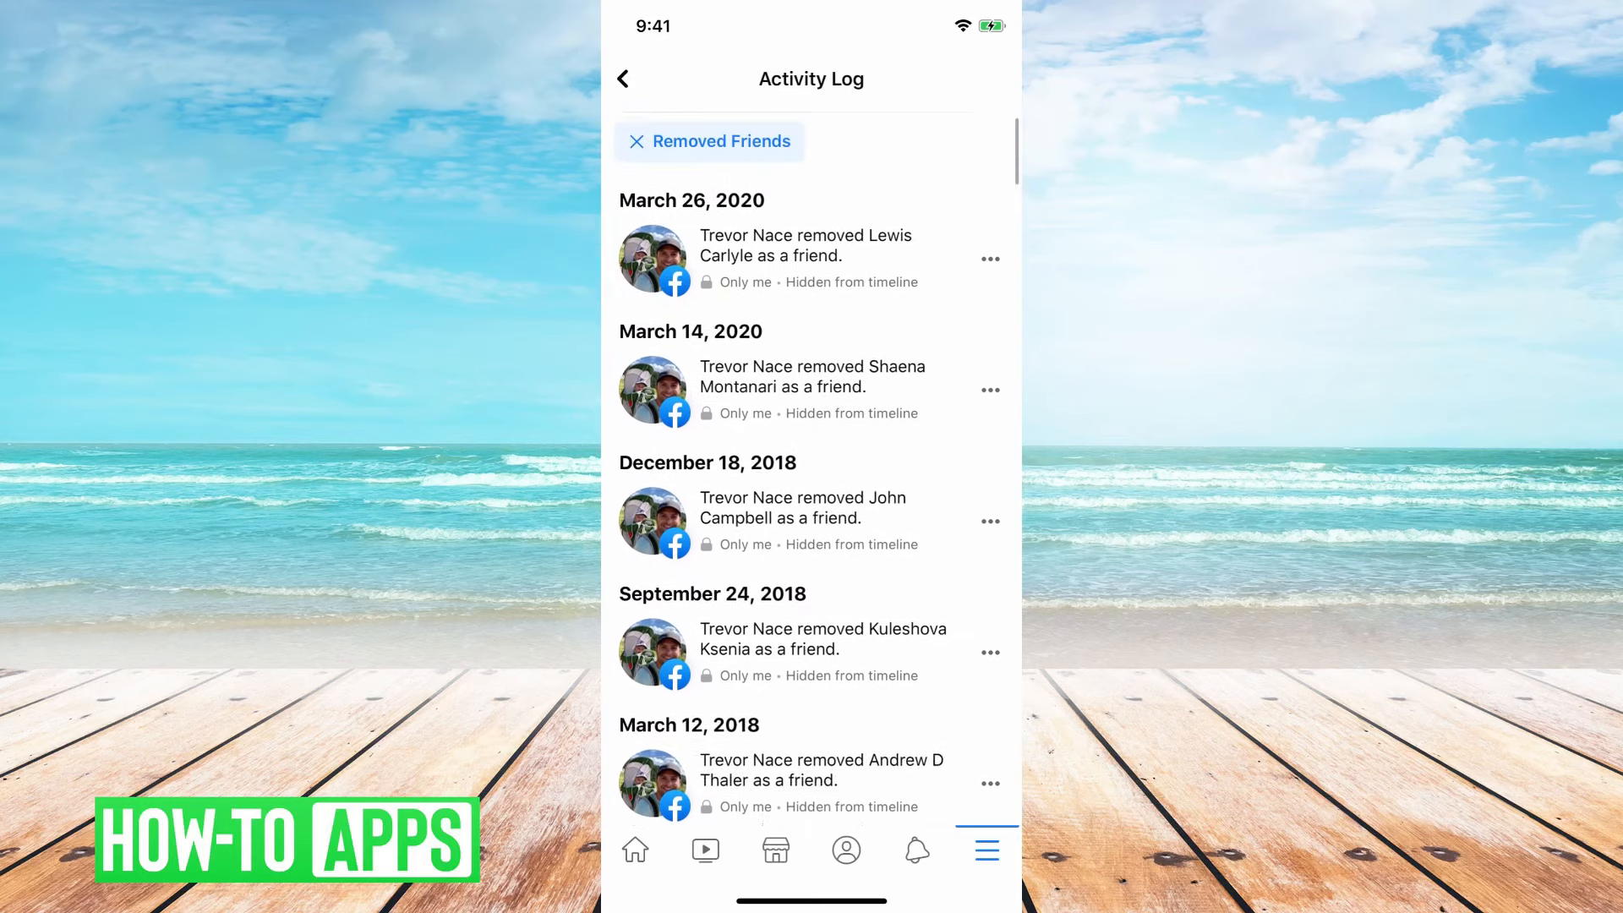
scroll(down, 3)
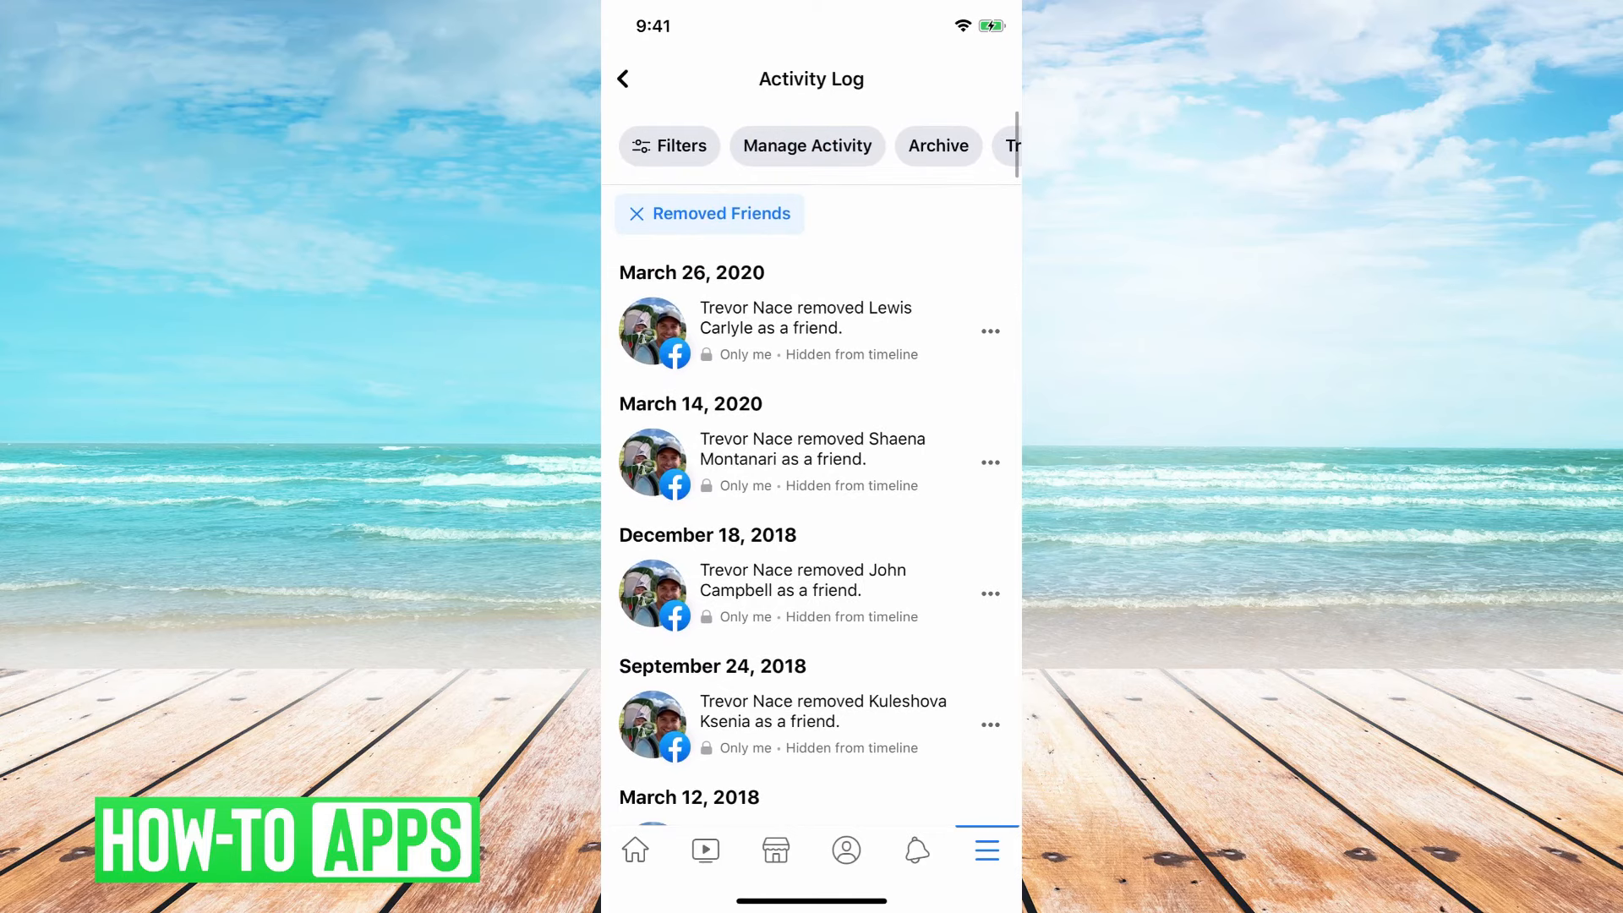
scroll(down, 3)
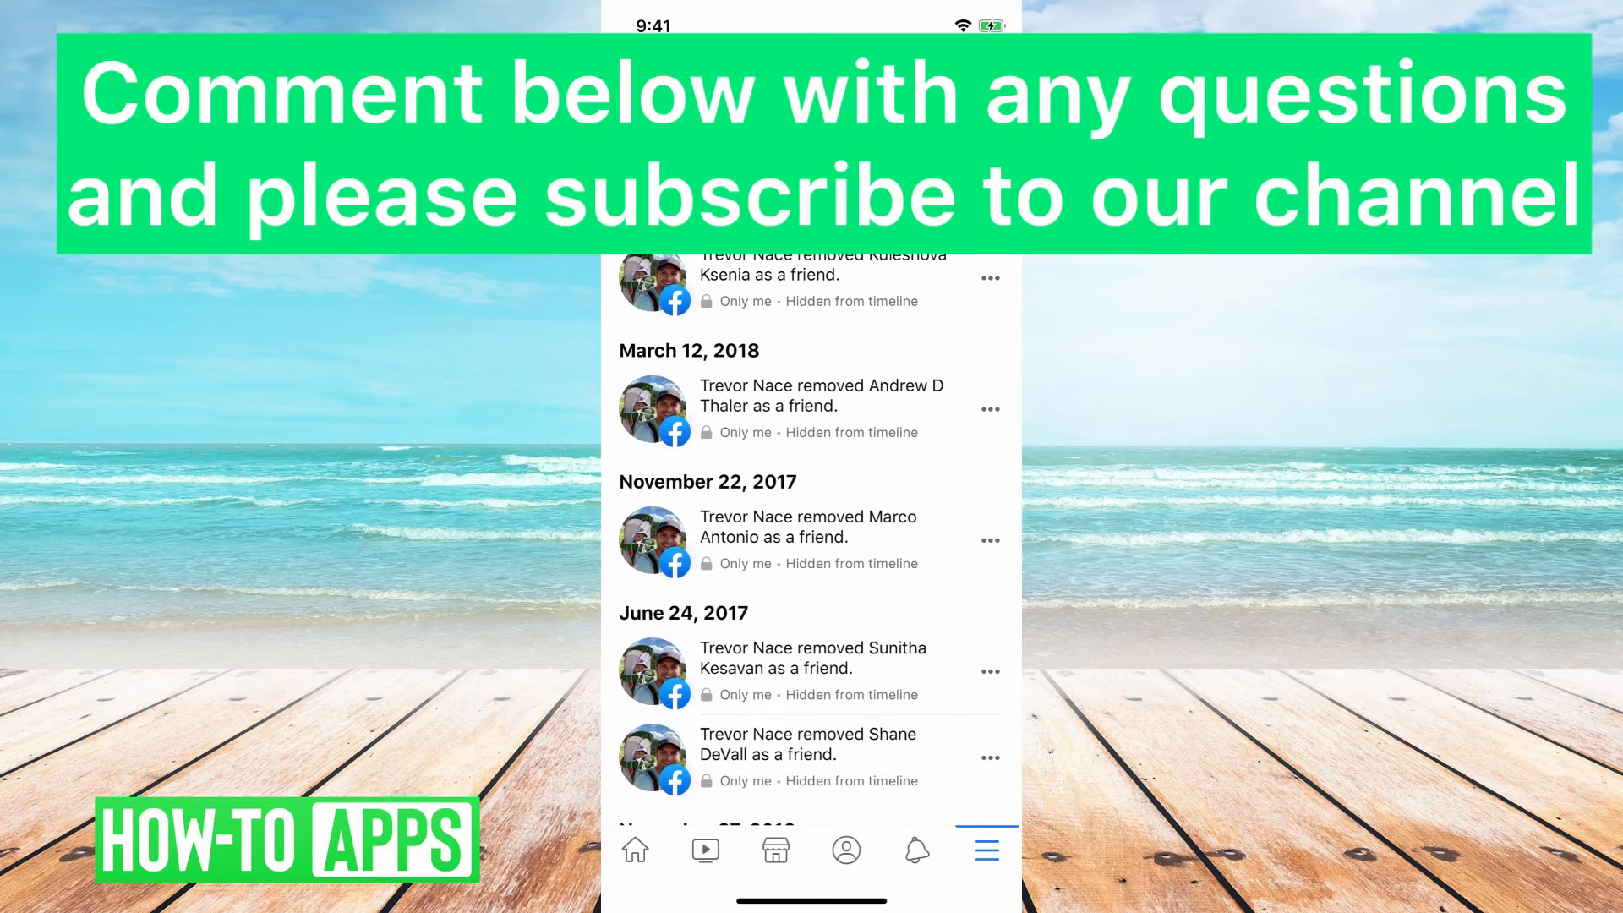